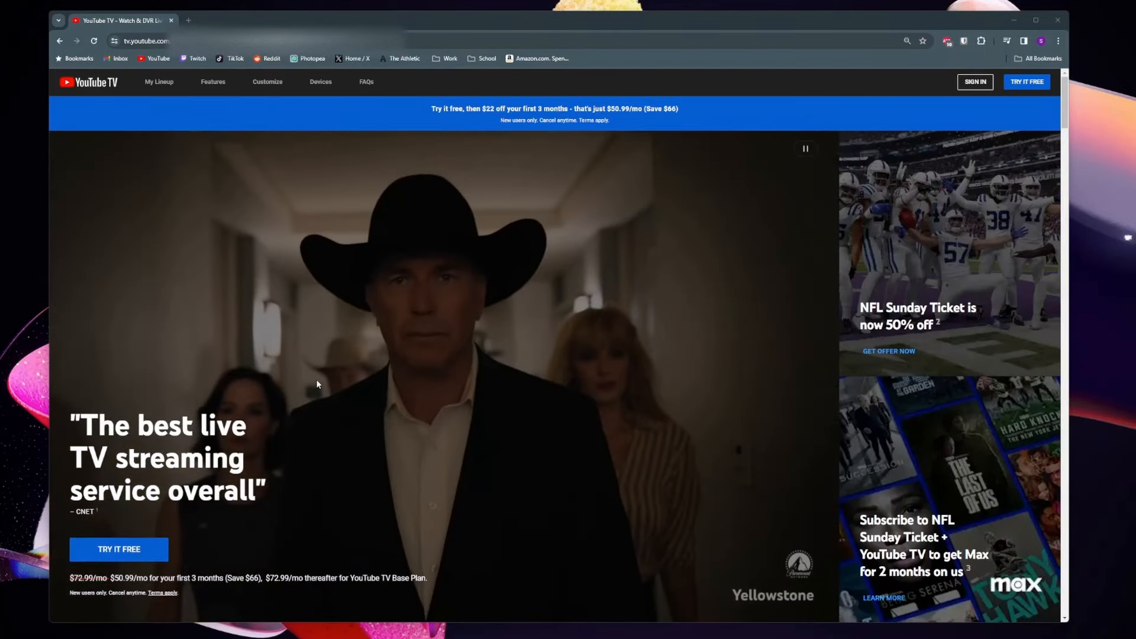
Scroll the homepage down to the 'Watch live TV from 100+ channels' section with the ZIP code field.
{"action": "scroll", "scroll_direction": "down", "scroll_amount": 3}
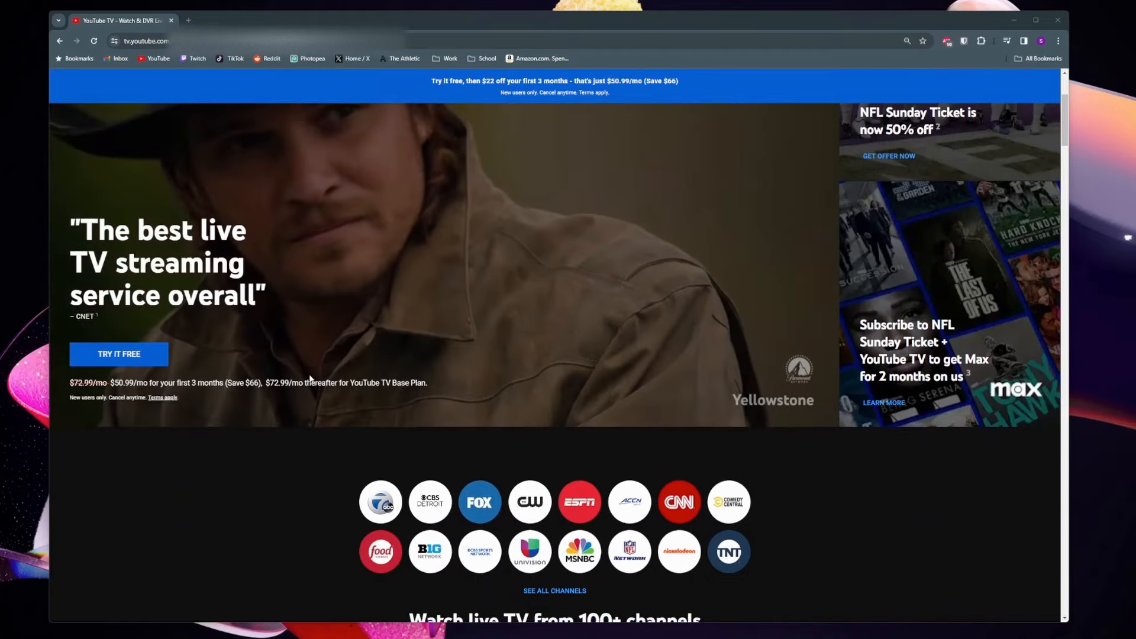
{"action": "scroll", "scroll_direction": "down", "scroll_amount": 3}
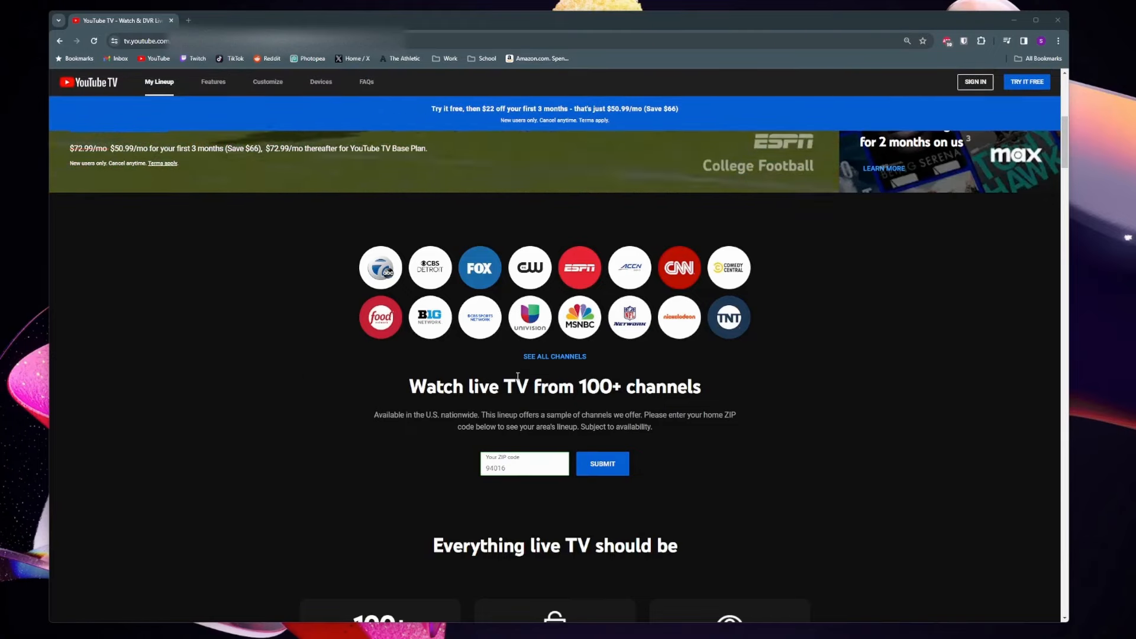
{"action": "double_click", "coordinate": [436, 385]}
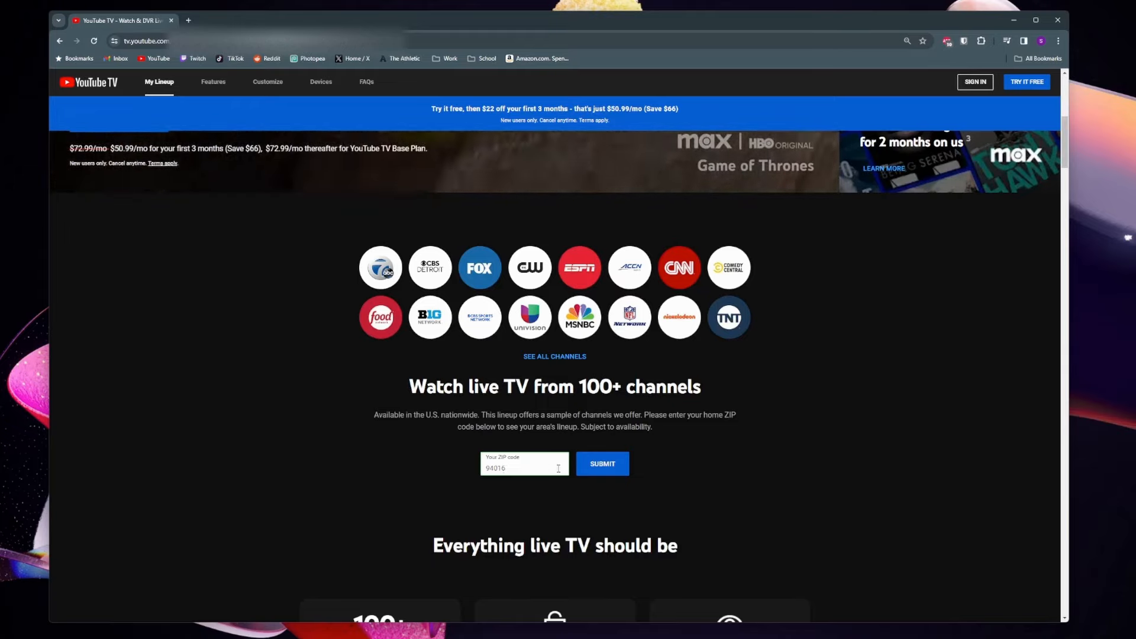
Submit ZIP 94016 to show the San Francisco Bay area channel lineup under All Channels.
{"action": "left_click", "coordinate": [601, 464]}
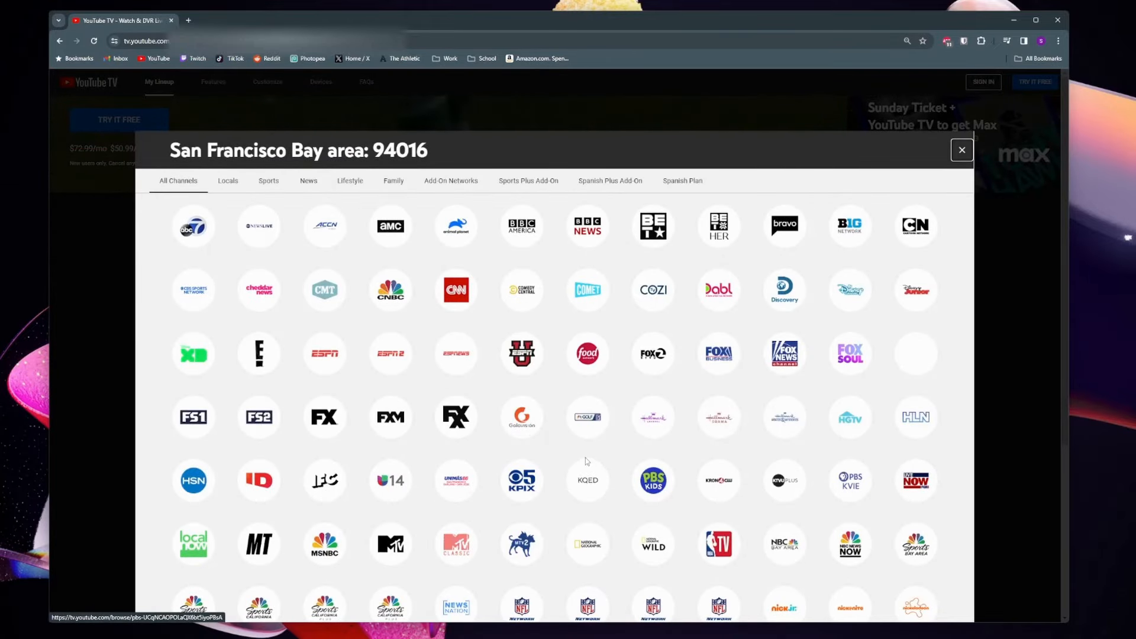
{"action": "scroll", "scroll_direction": "down", "scroll_amount": 3}
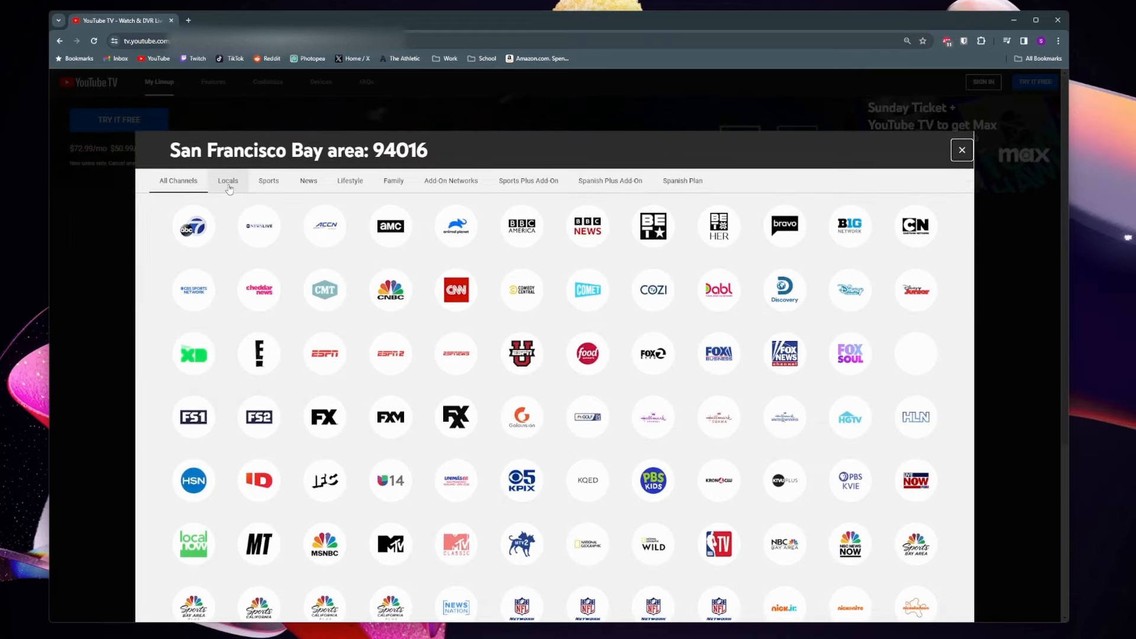
Browse the 94016 lineup by Locals, News, Add On Networks and Sports Plus Add-On categories.
{"action": "left_click", "coordinate": [269, 179]}
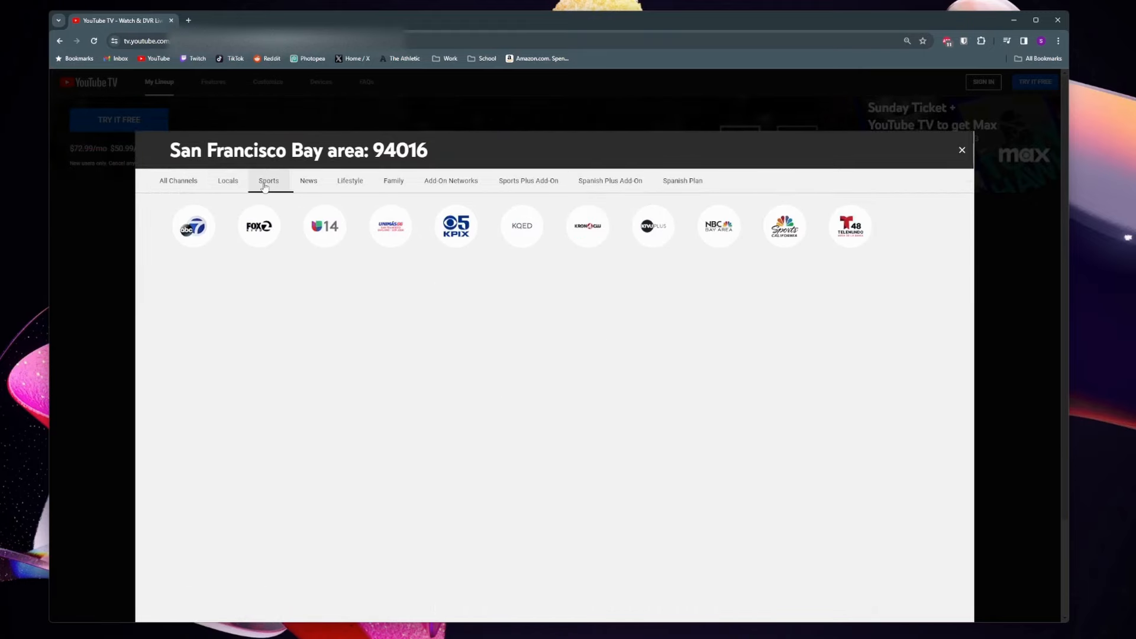
{"action": "left_click", "coordinate": [307, 180]}
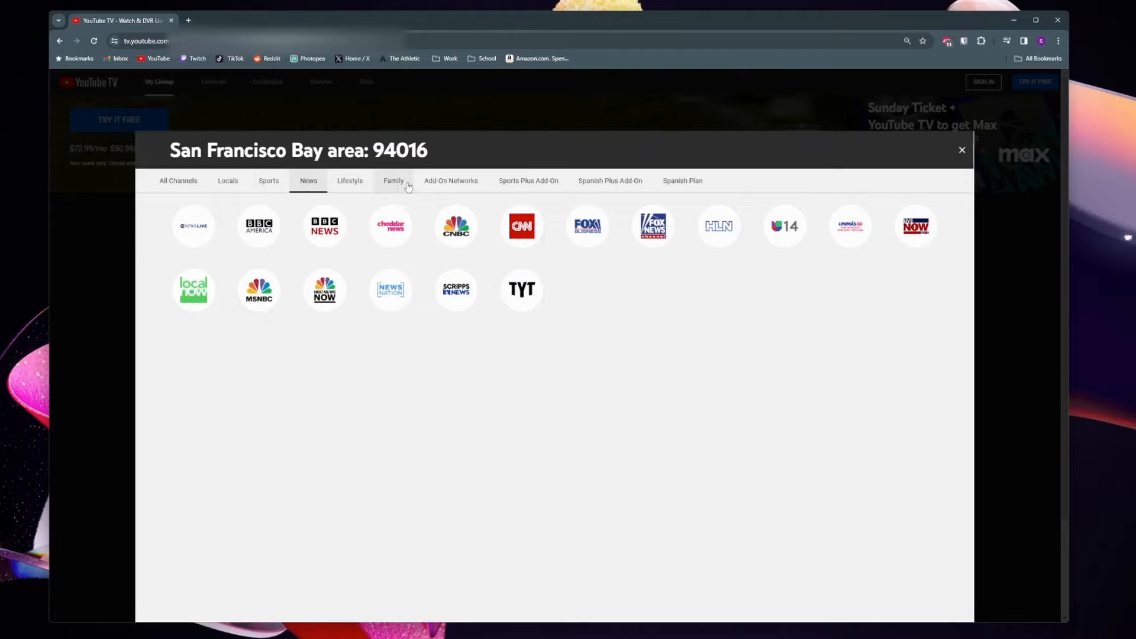
{"action": "left_click", "coordinate": [528, 180]}
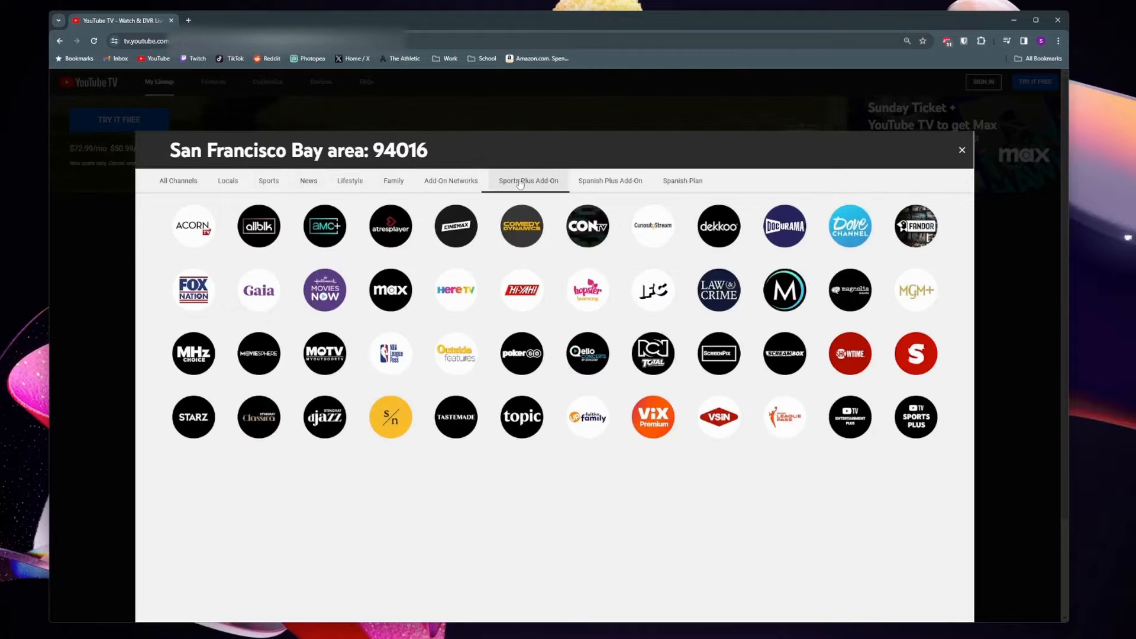
{"action": "left_click", "coordinate": [177, 180]}
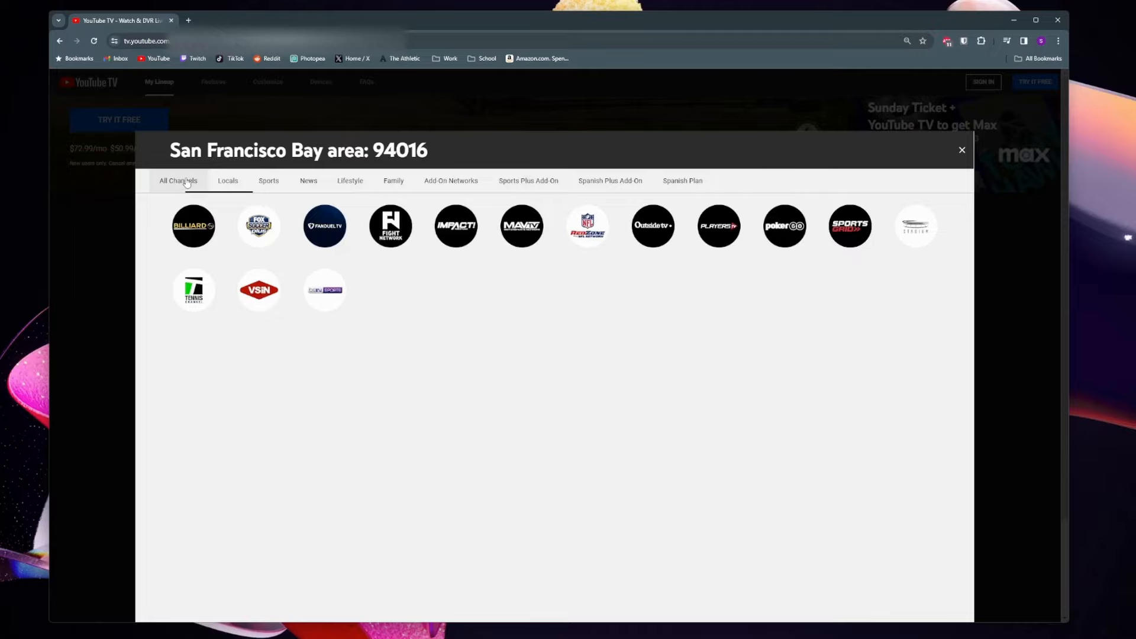